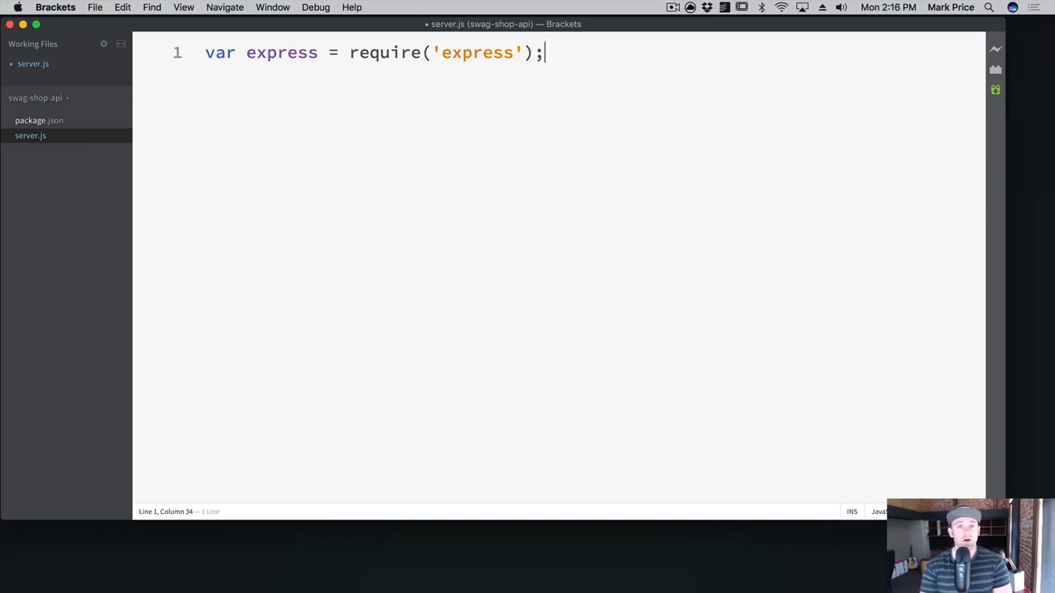
text(var app = express();)
text(var bodyParser = require('body-parser');)
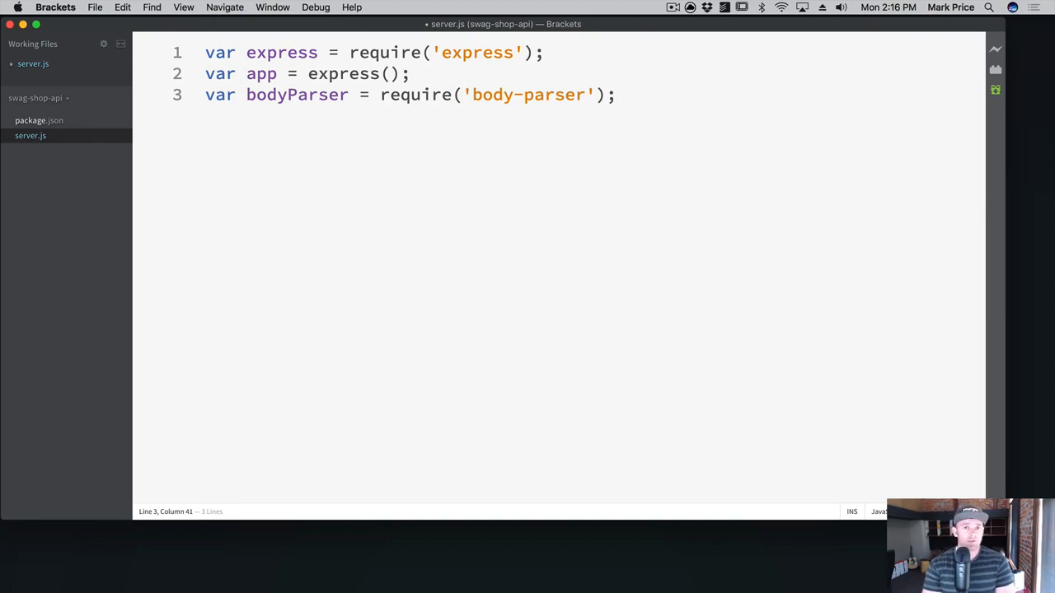